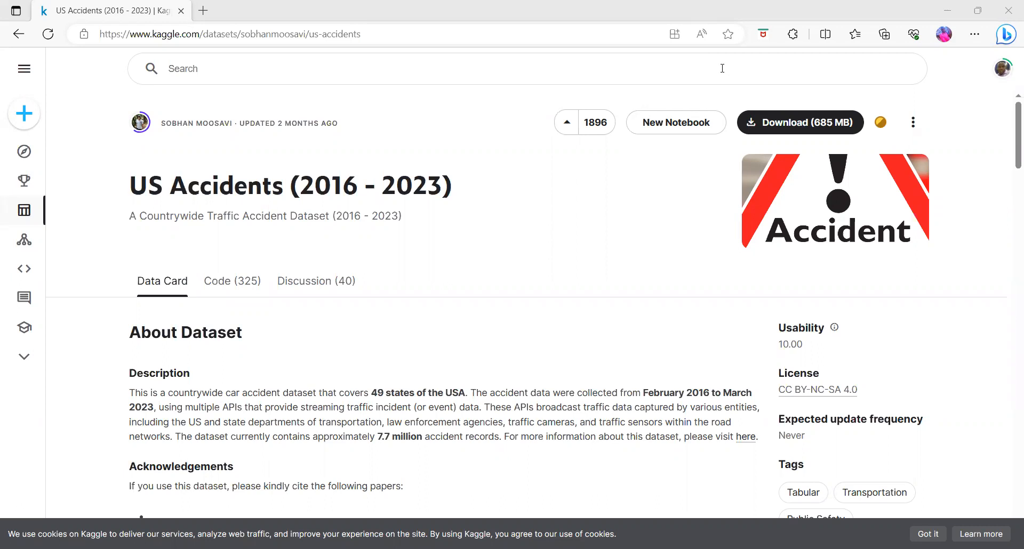
pyautogui.moveTo(404, 144)
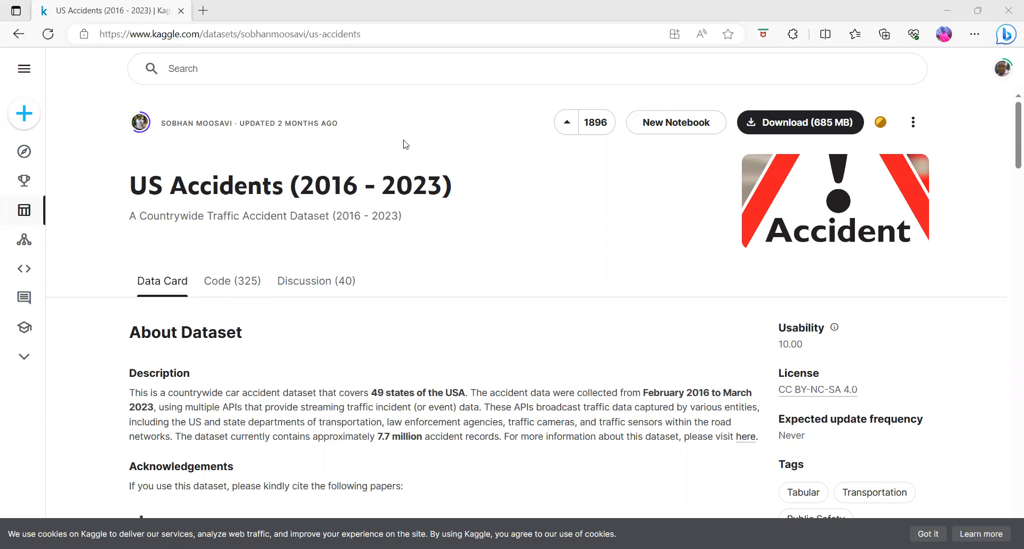
pyautogui.moveTo(459, 384)
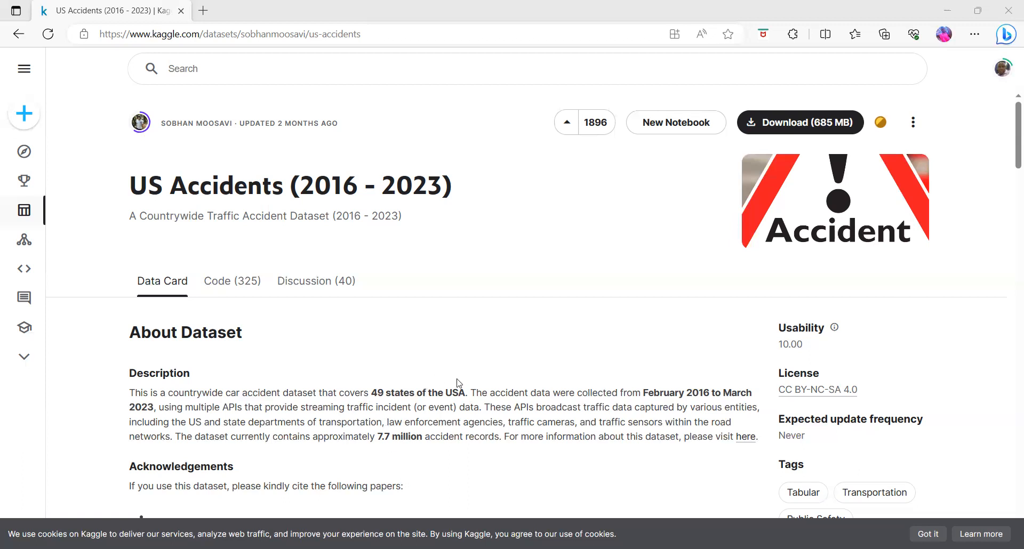
pyautogui.moveTo(433, 379)
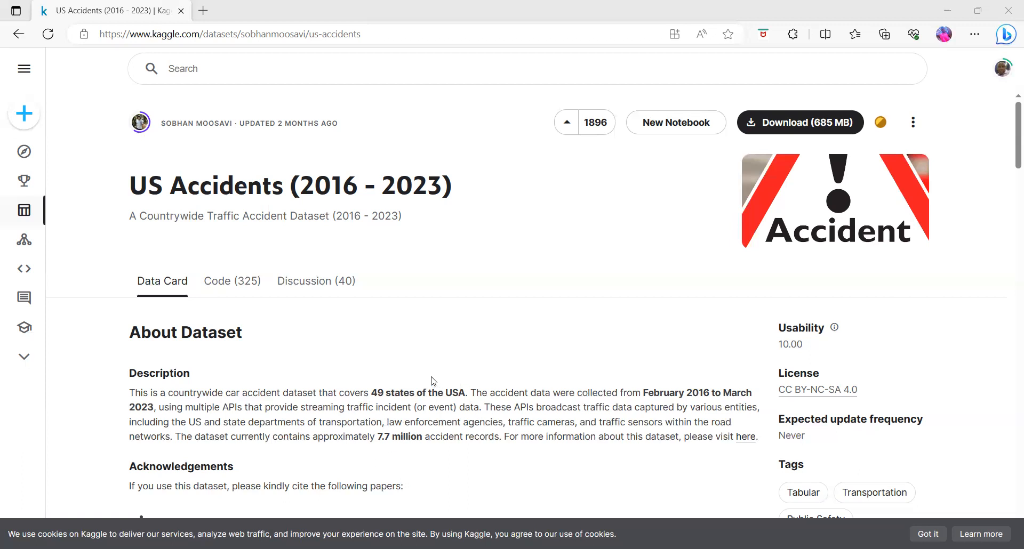
pyautogui.moveTo(465, 274)
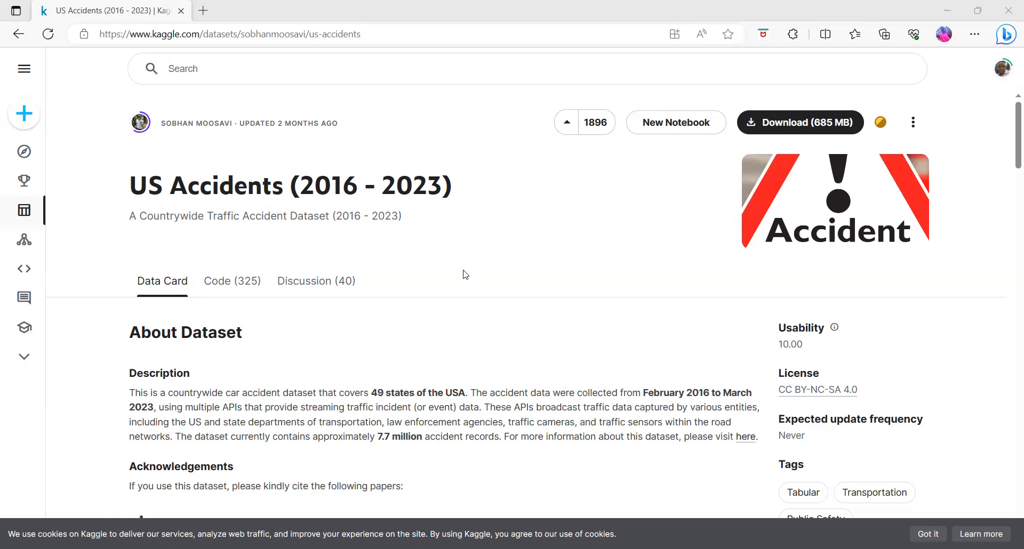
pyautogui.moveTo(379, 436)
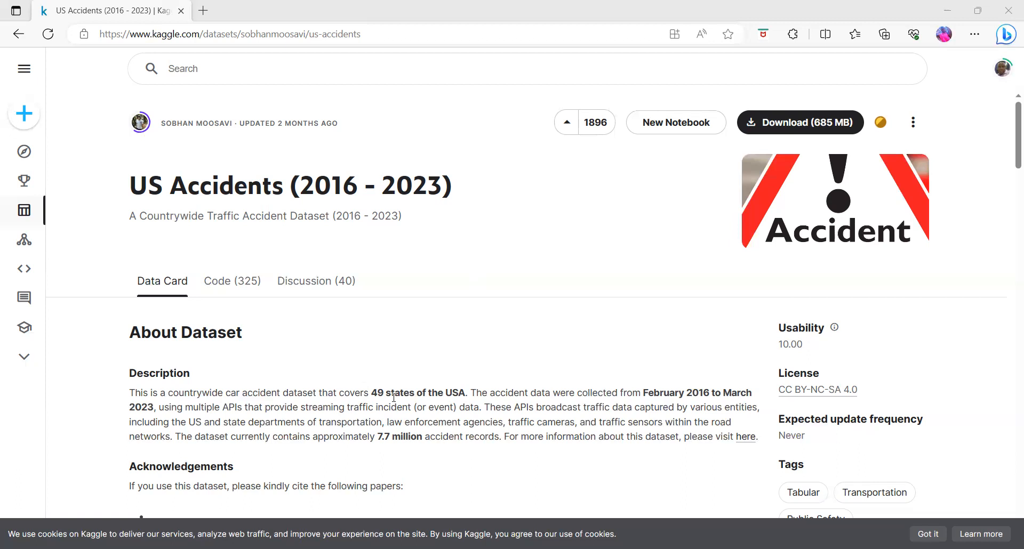
pyautogui.moveTo(65, 117)
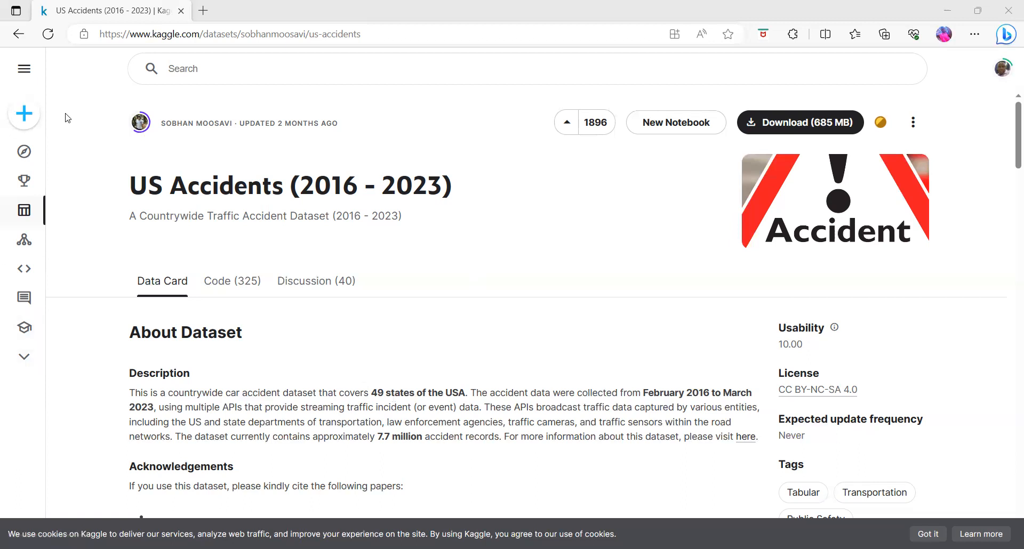
pyautogui.moveTo(156, 115)
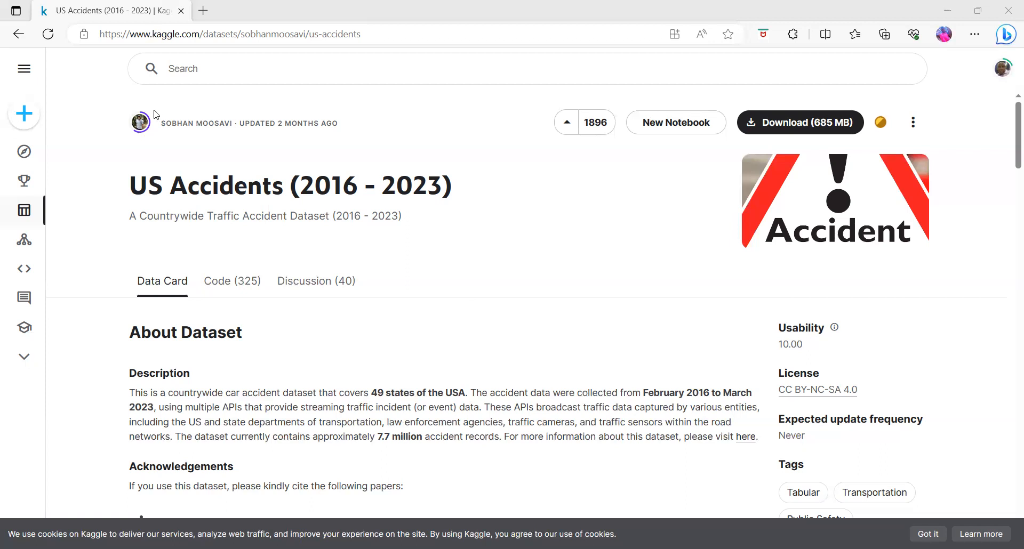
pyautogui.moveTo(251, 97)
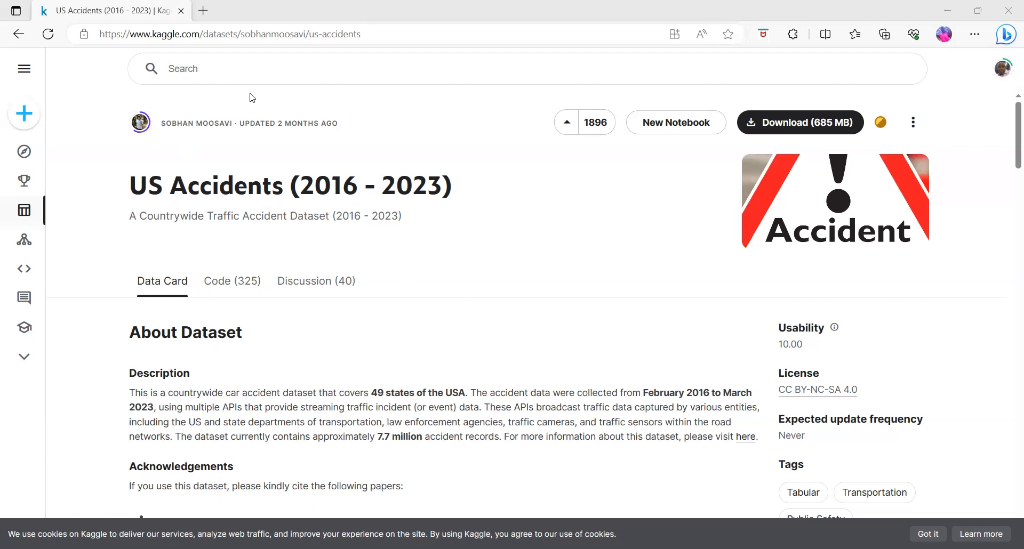
pyautogui.moveTo(327, 341)
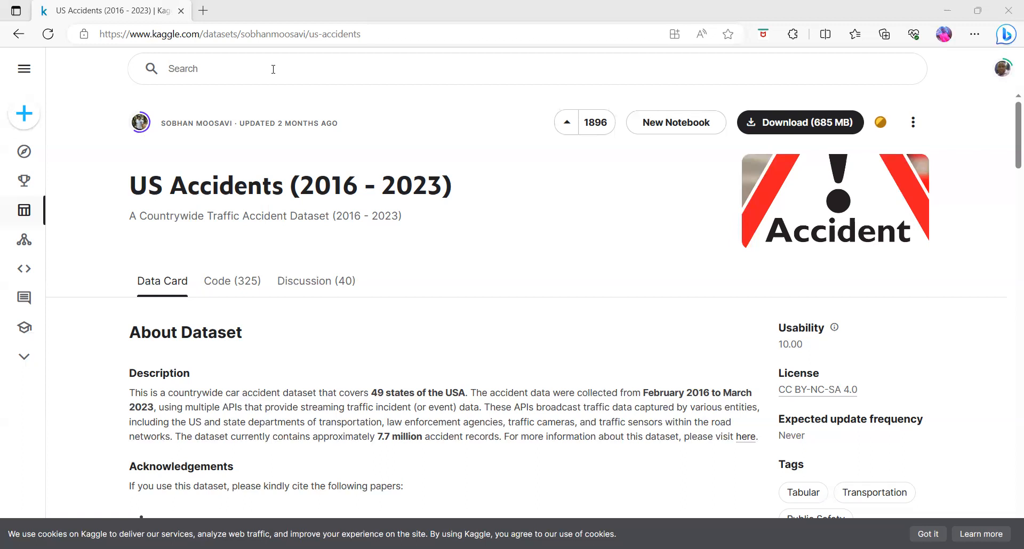
pyautogui.moveTo(378, 232)
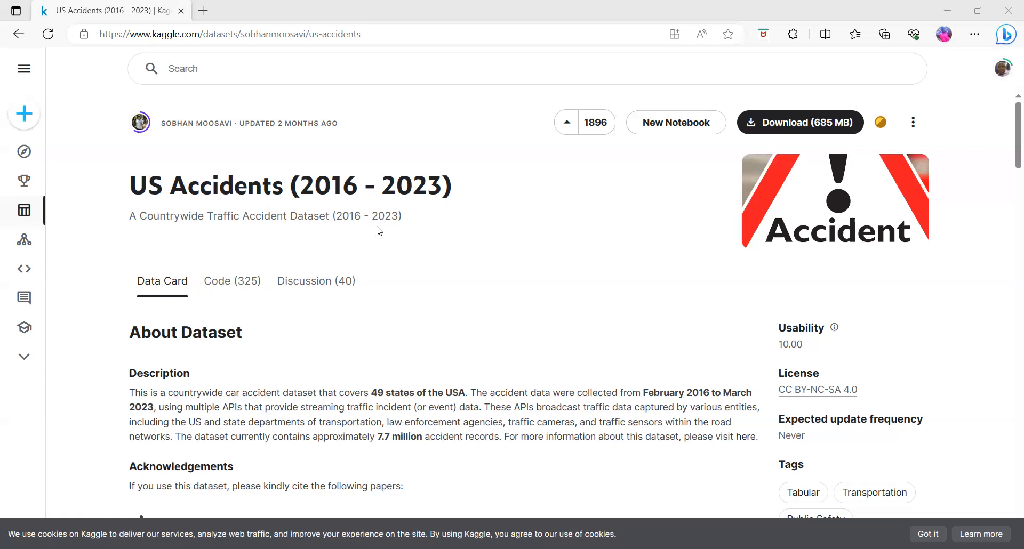
pyautogui.moveTo(817, 346)
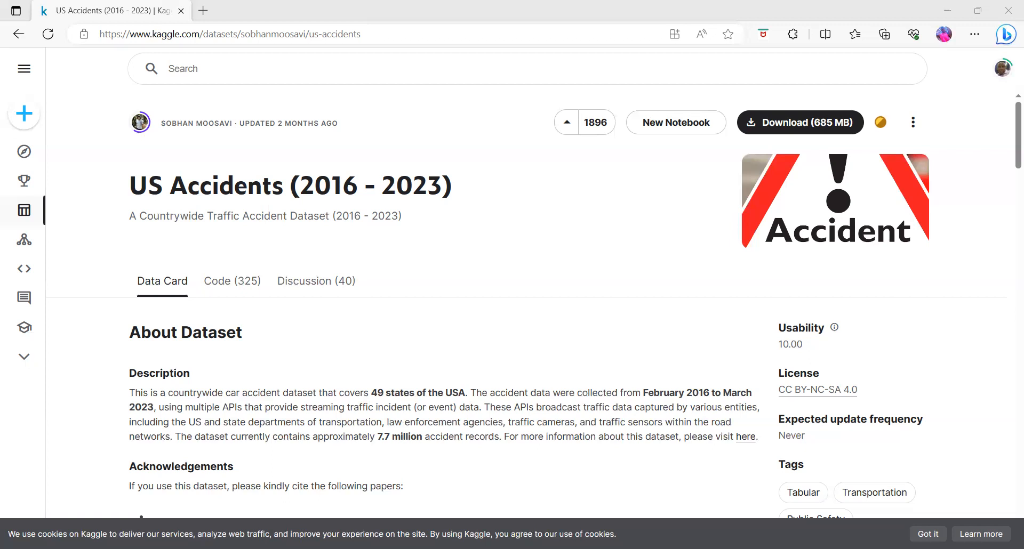
pyautogui.moveTo(996, 439)
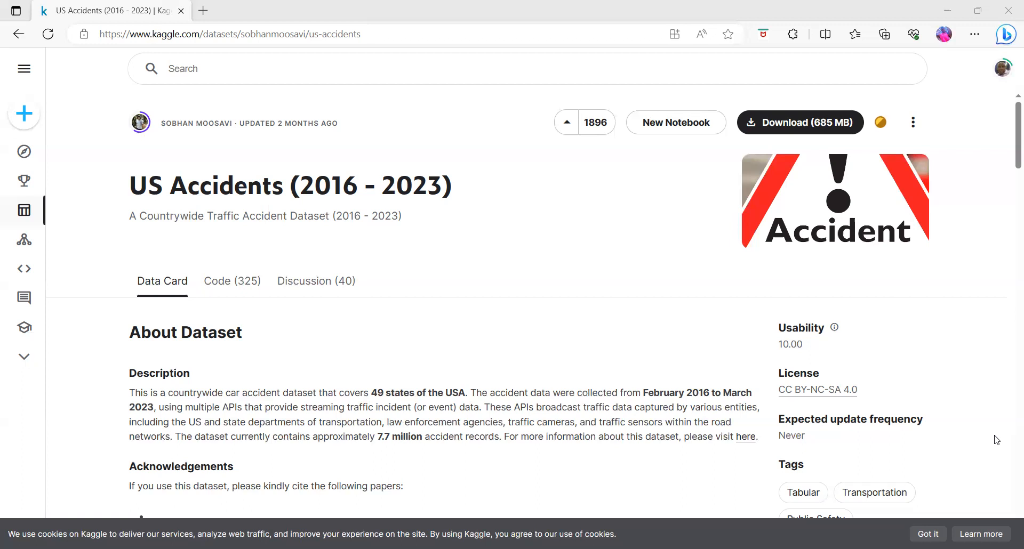
pyautogui.moveTo(2, 428)
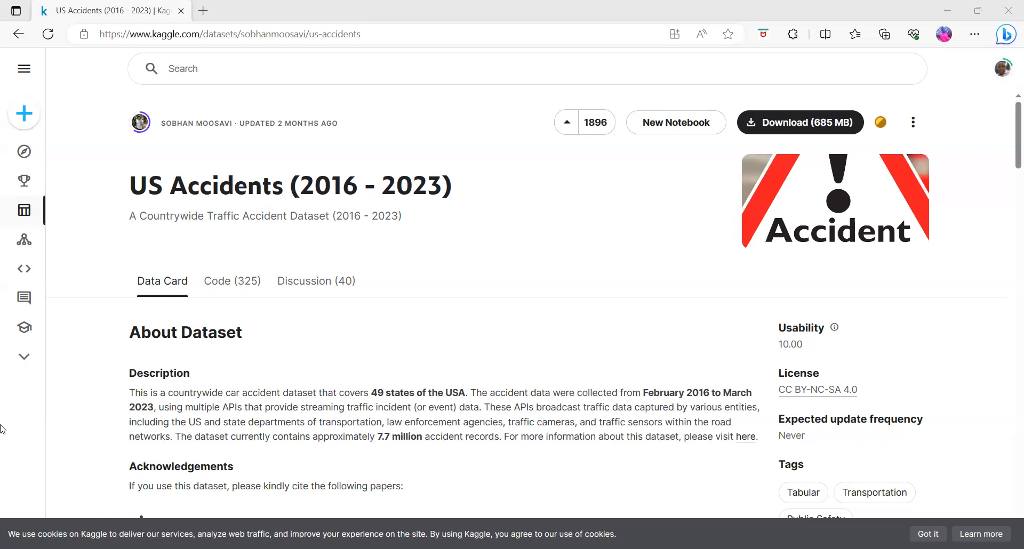
pyautogui.moveTo(413, 84)
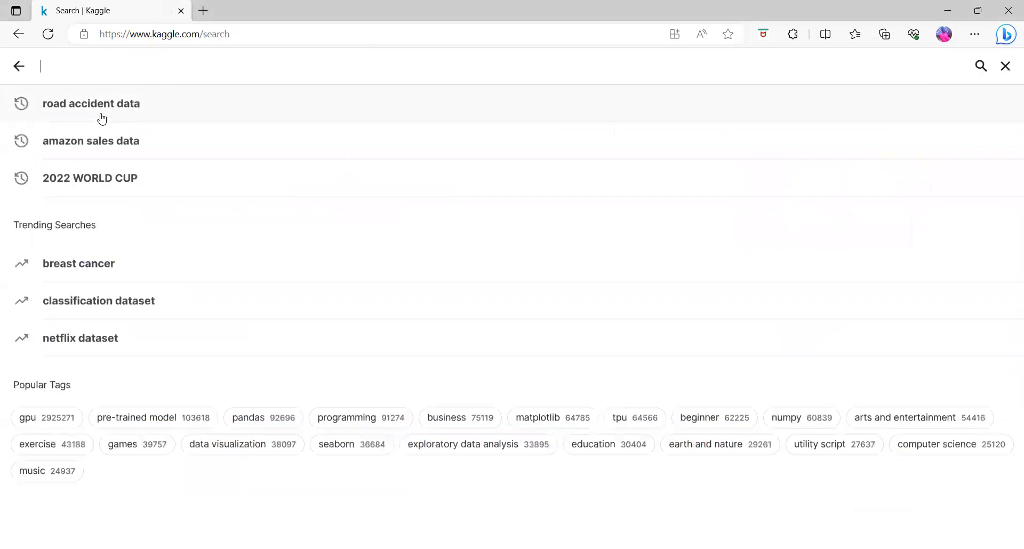
# Step: Search Kaggle for 'amazon sales data' from the recent-search history
pyautogui.click(91, 140)
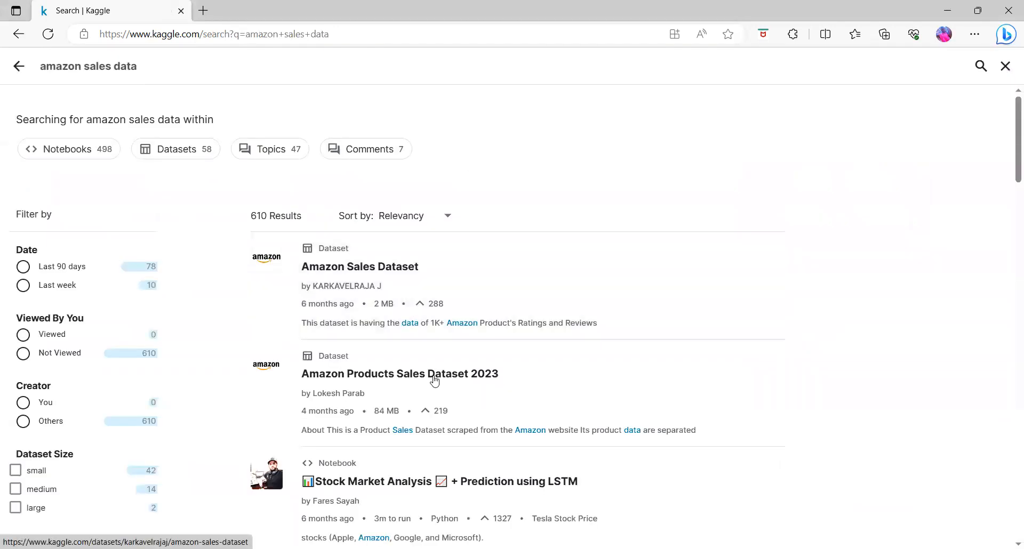